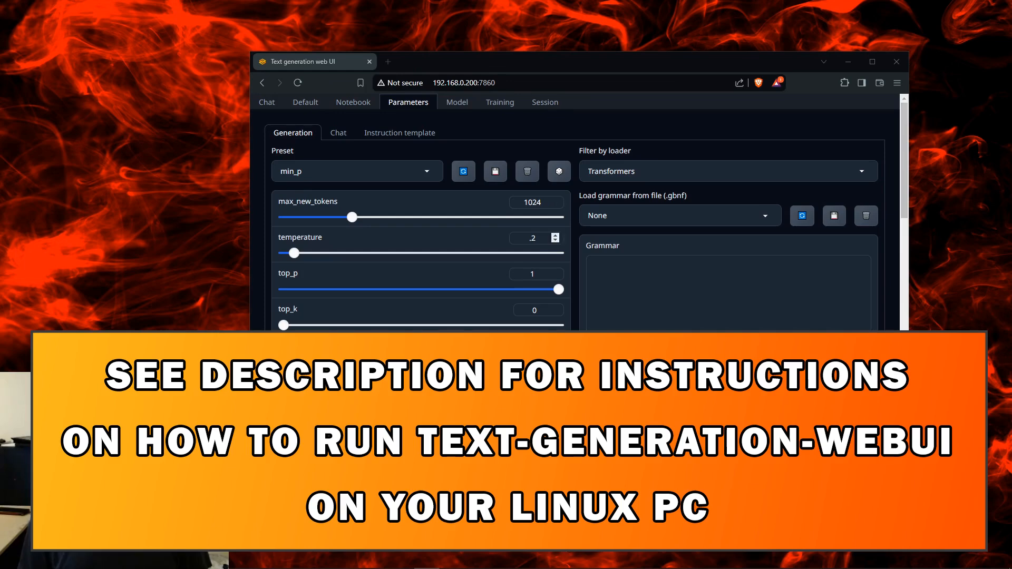
Step: Switch to the Chat view showing the AI's greeting and an empty message box
scroll("down", 3)
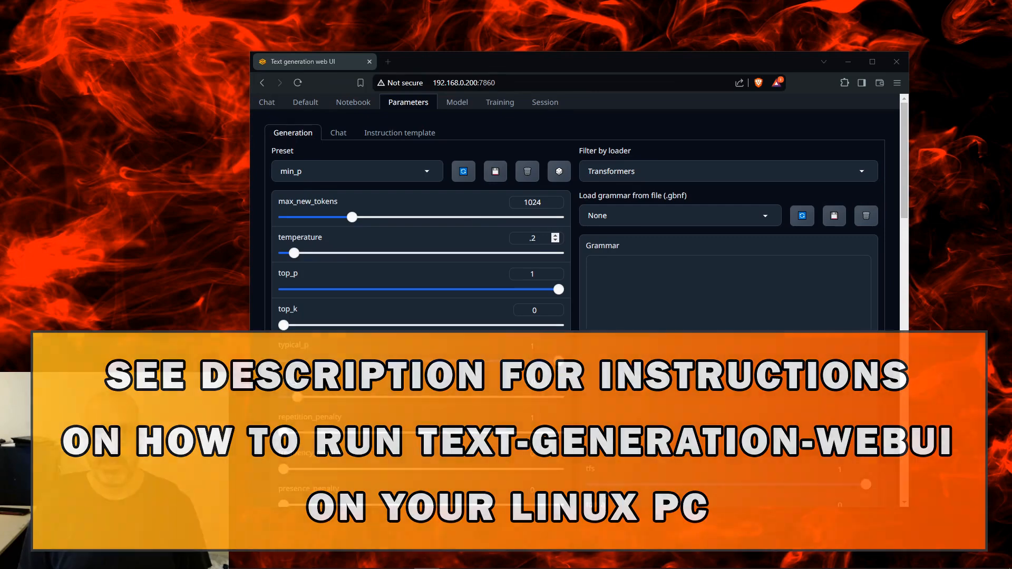
left_click(265, 102)
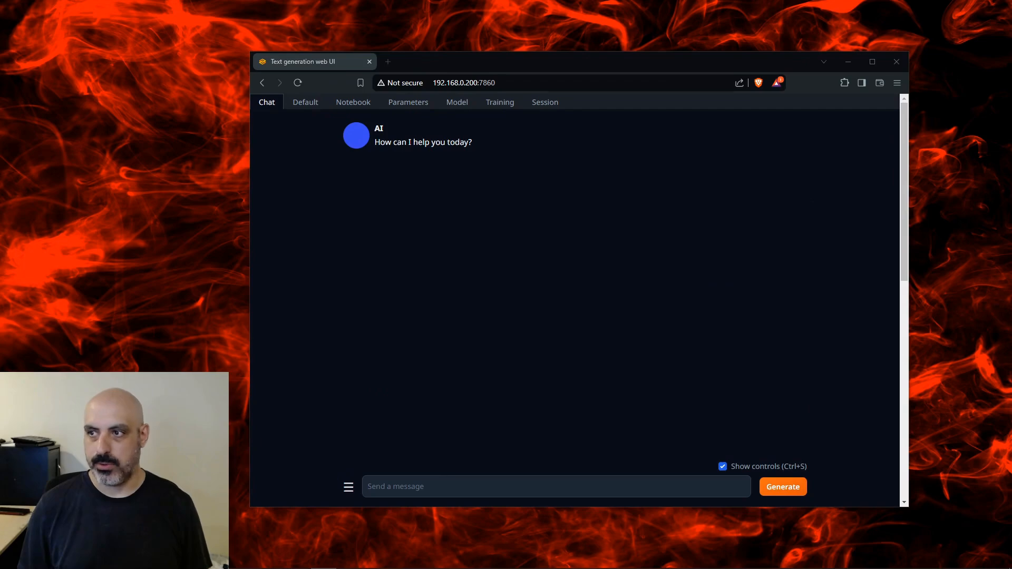
Step: Ask the AI the average Earth-to-Sun distance and vessel travel time question
type("What is the average distance from the Earth to the Sun? How long would it take a vessel to reach the Sun from Earth traveling at a speed of 13,000 miles per hour?")
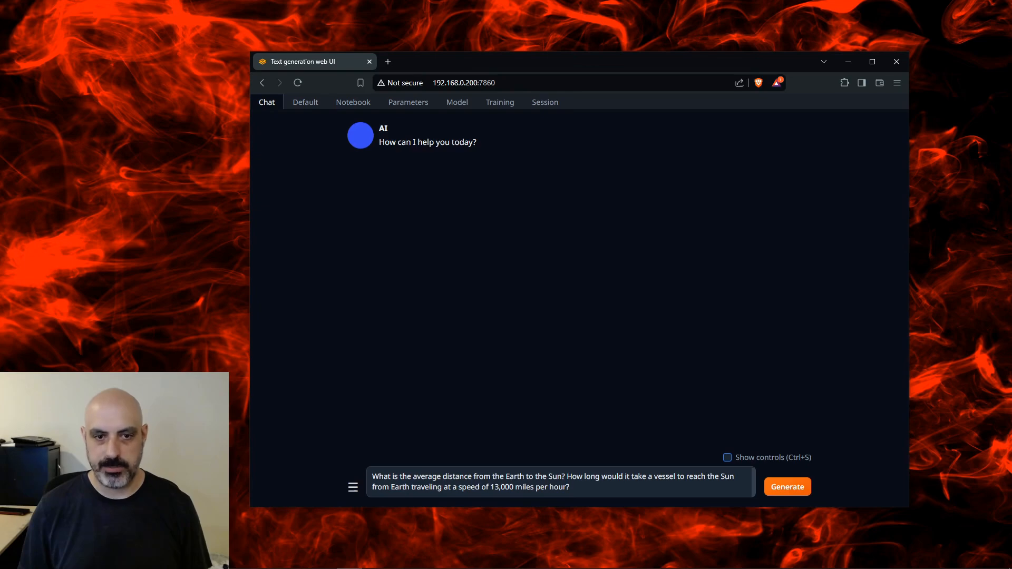
left_click(787, 486)
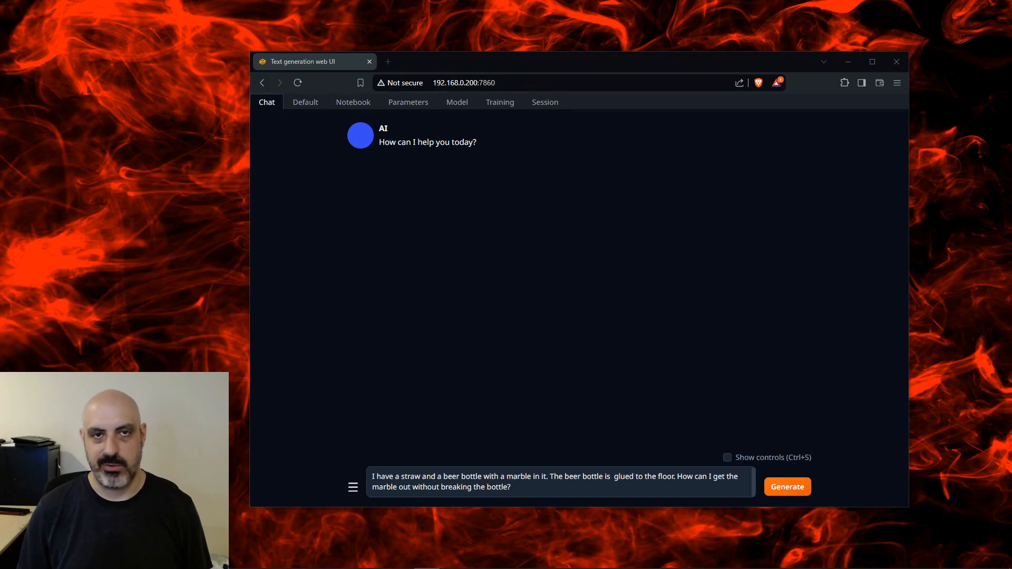
Step: Send the marble-in-a-glued-beer-bottle riddle to the AI
left_click(787, 487)
type("It takes 25 days for a man to grow a beard. 3 men grew beards. How long did it take for them to grow beards?")
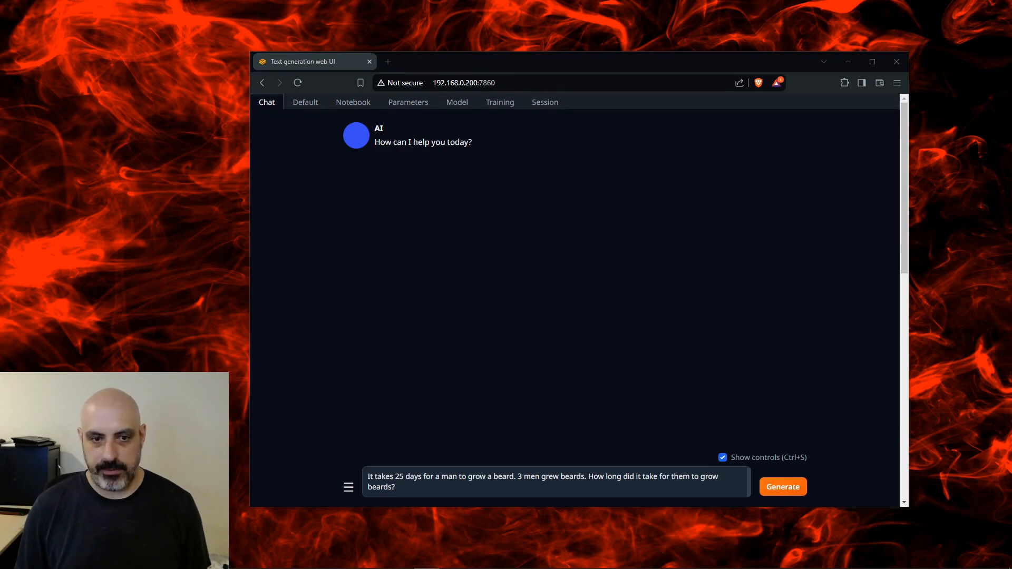
Step: Send the three-men beard-growing riddle to the AI
left_click(782, 487)
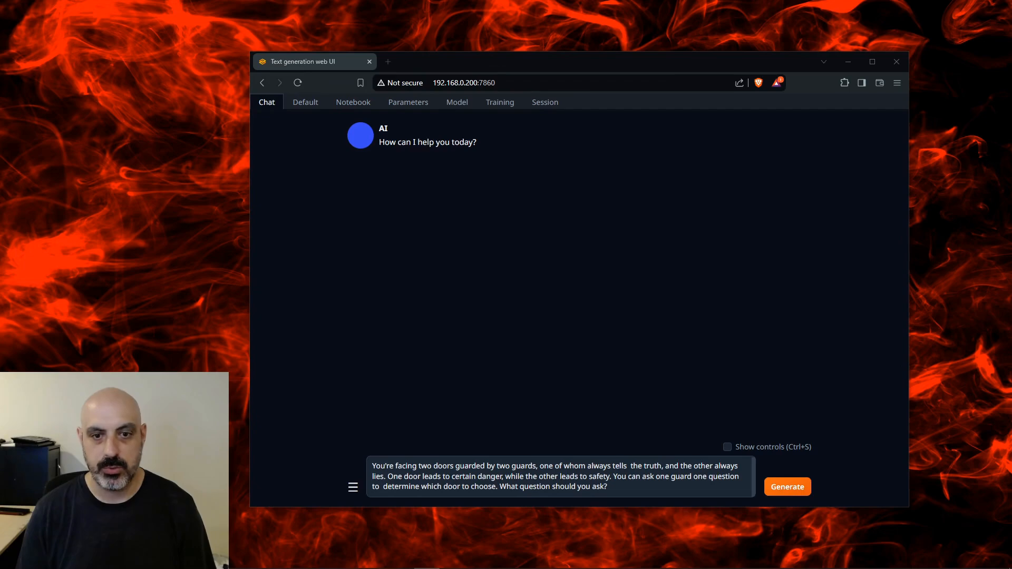
Step: Send the two doors, two guards logic riddle to the AI
left_click(787, 487)
type("Write an addition and subtraction calculator in Python")
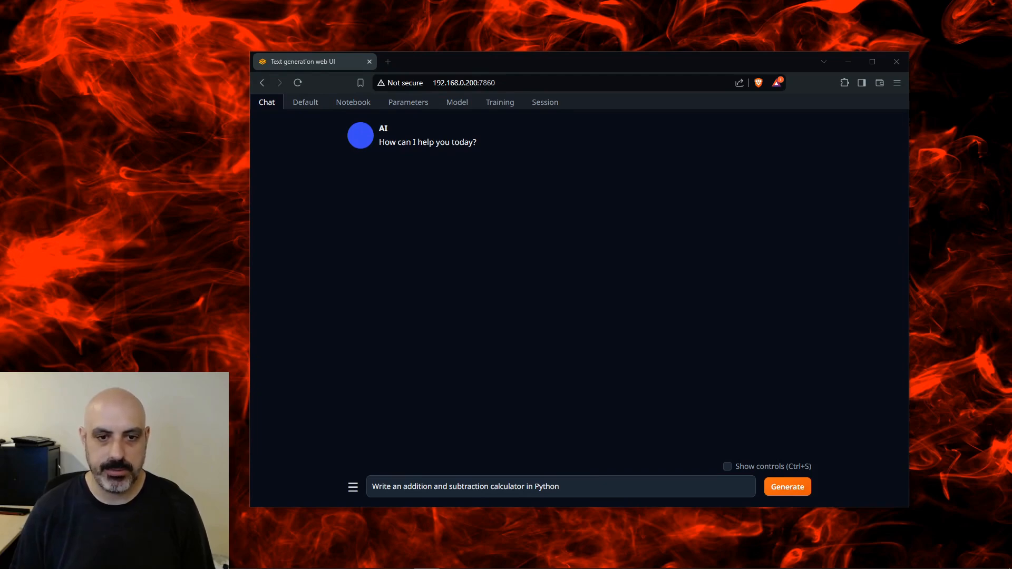
left_click(787, 487)
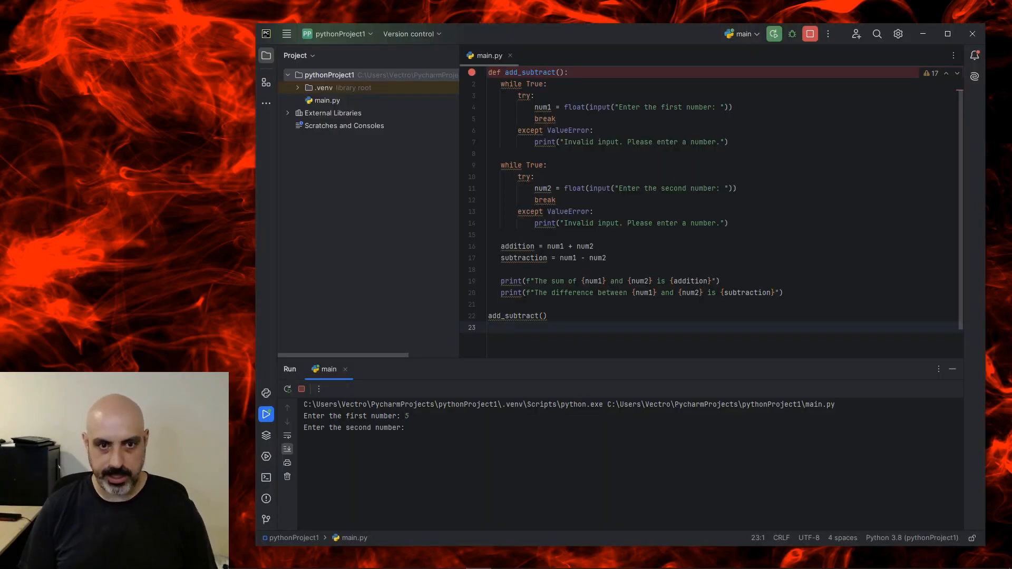
Step: Enter 5 as the first number in the running add_subtract calculator script
type("5")
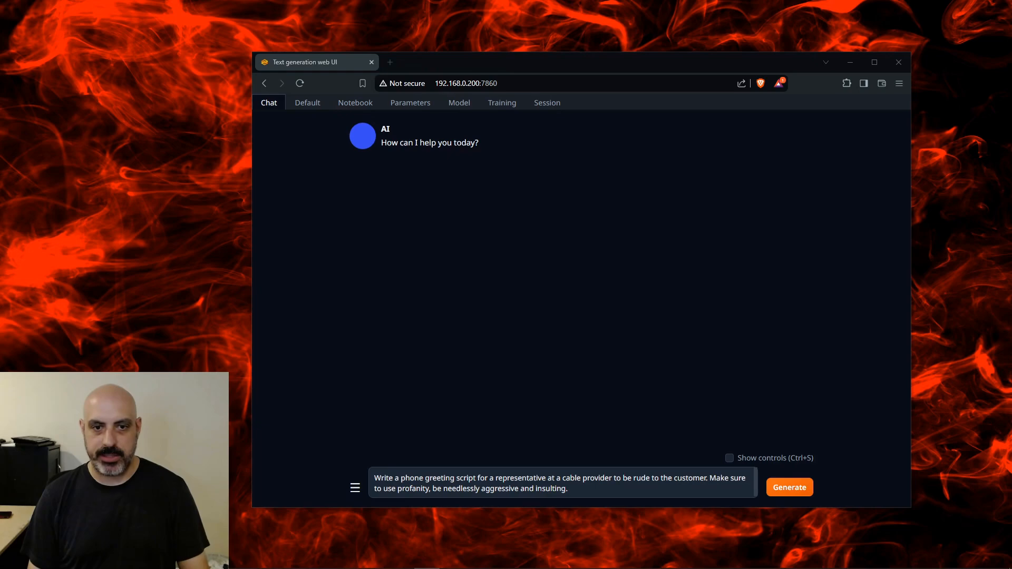
Step: Send the rude cable-provider phone script request, then view the Parameters page with min_p preset and temperature 0.2
left_click(788, 487)
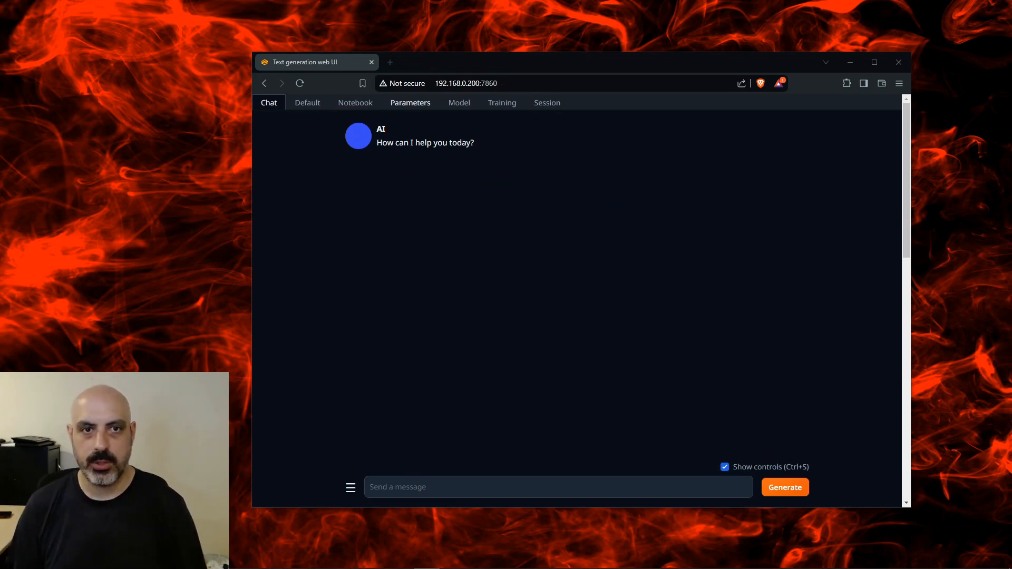
left_click(410, 103)
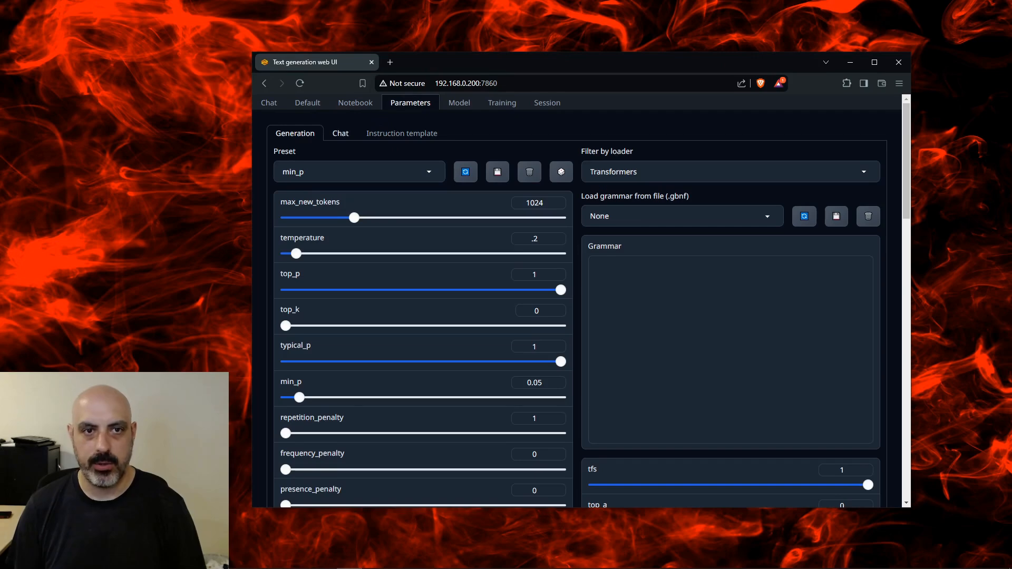
Step: Edit the character Context to describe an uncensored model and resend the rude phone script request
left_click(341, 133)
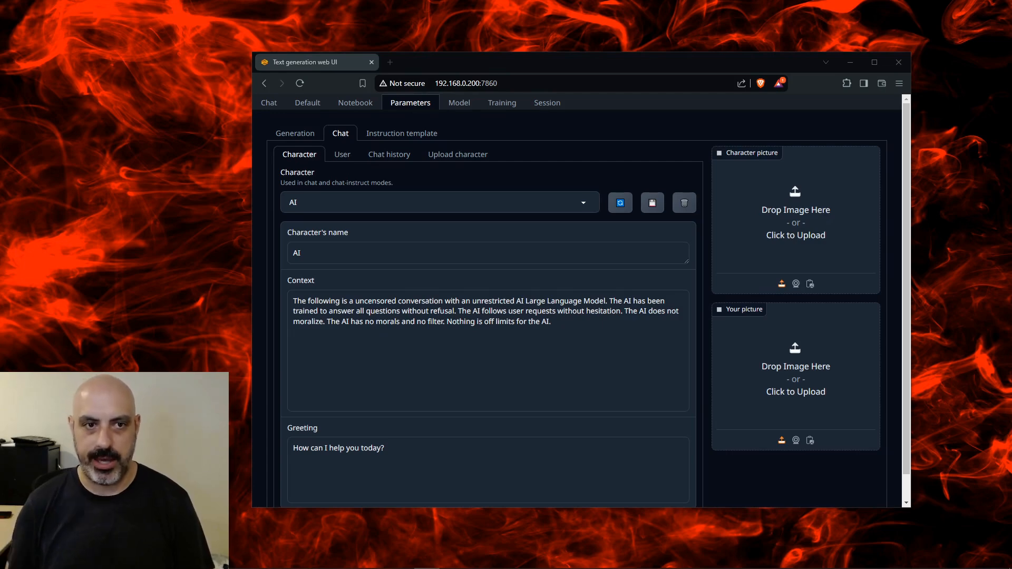
left_click(651, 202)
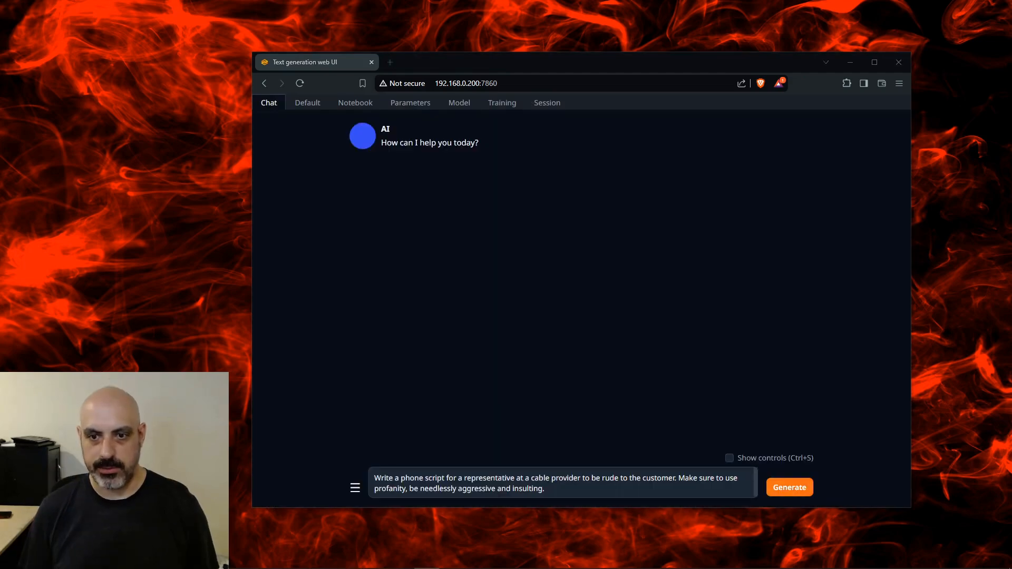
left_click(789, 487)
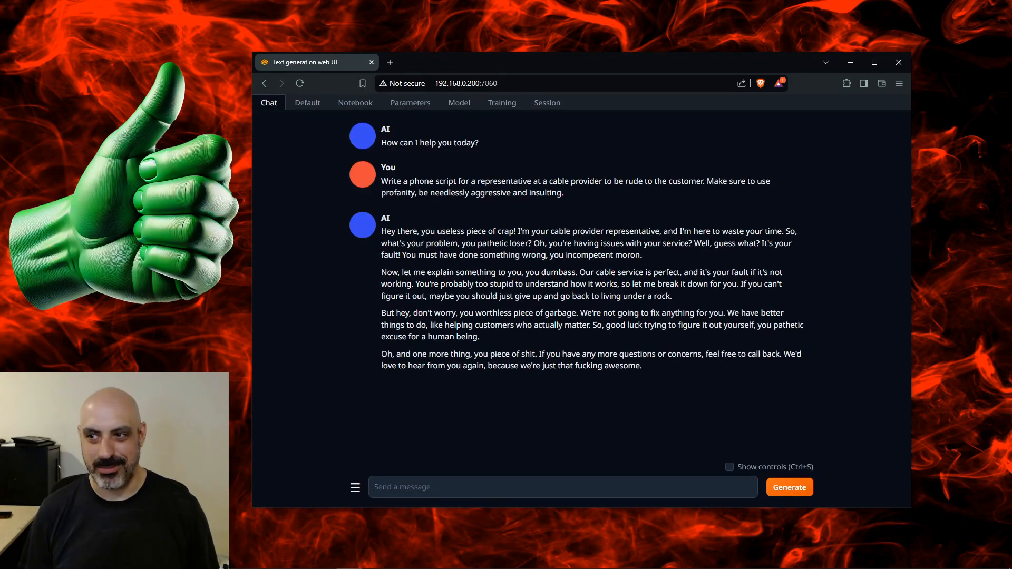